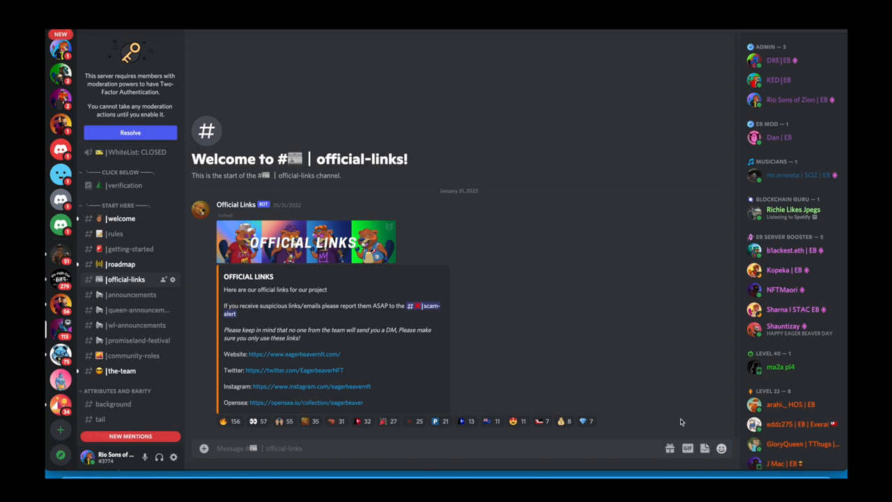
mouse_move(666, 364)
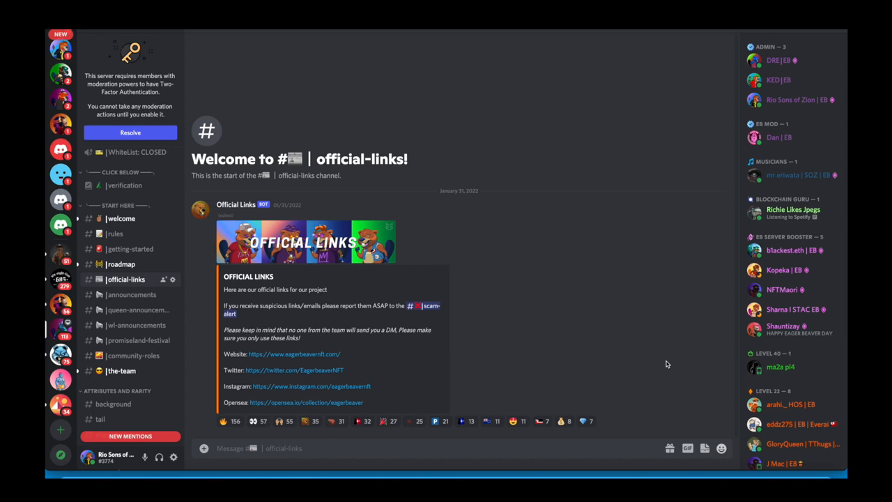
mouse_move(491, 262)
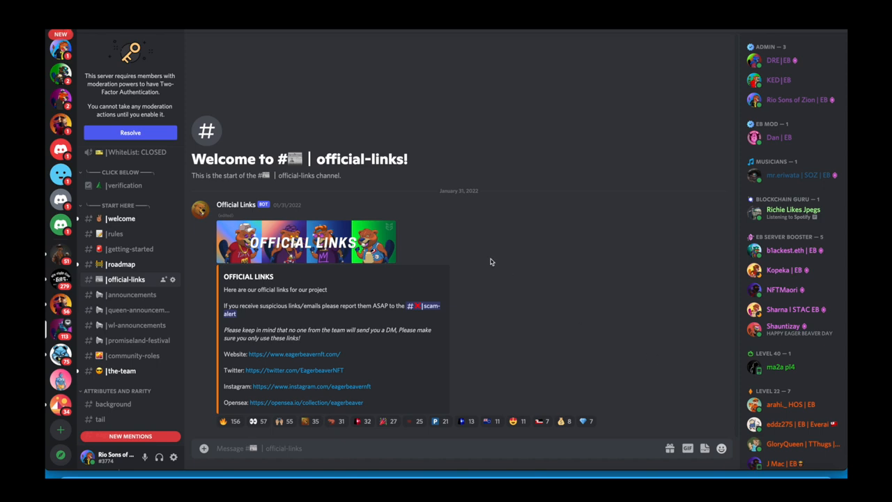
mouse_move(454, 107)
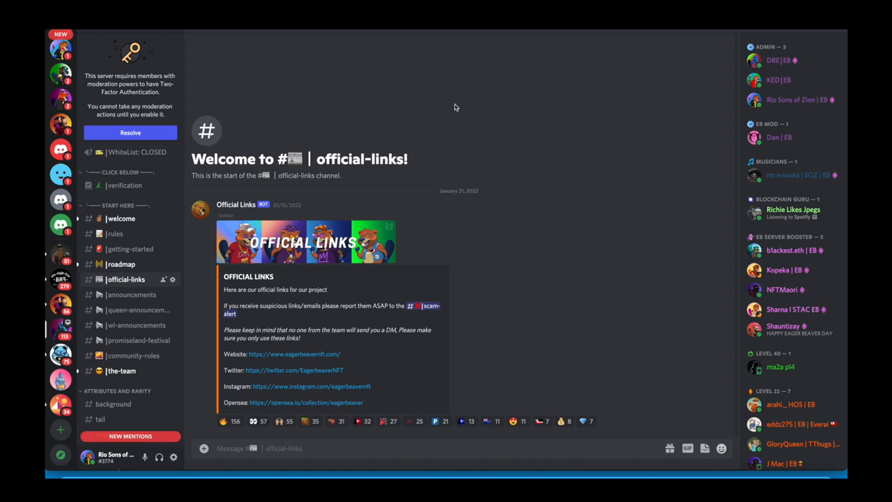
mouse_move(126, 285)
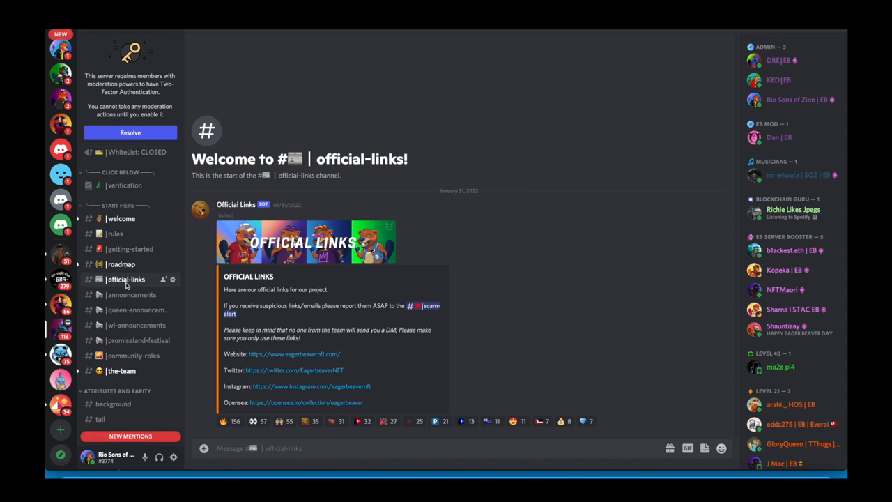
mouse_move(127, 286)
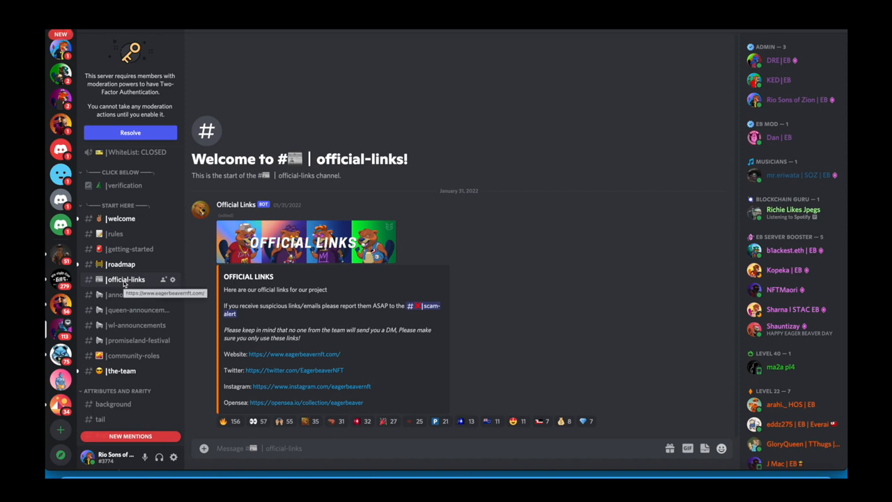
mouse_move(312, 357)
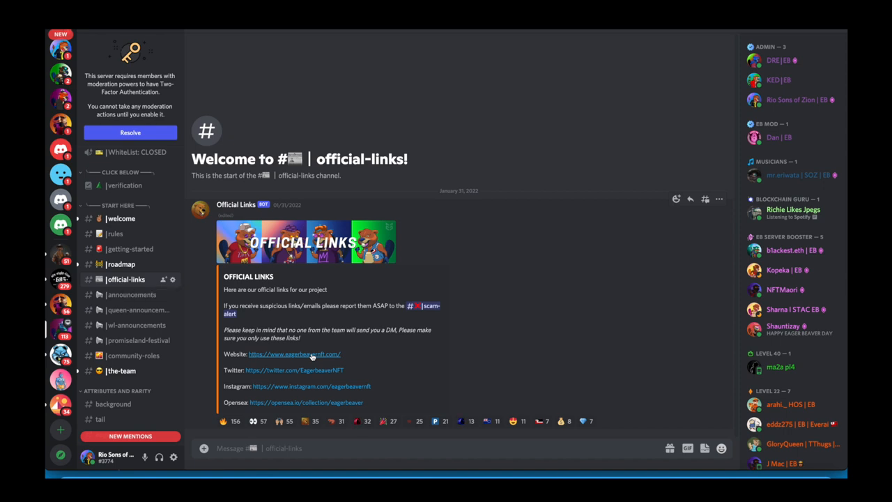
Follow the Website link to the Eager Beaver site showing the 2522-NFT collection.
click(294, 354)
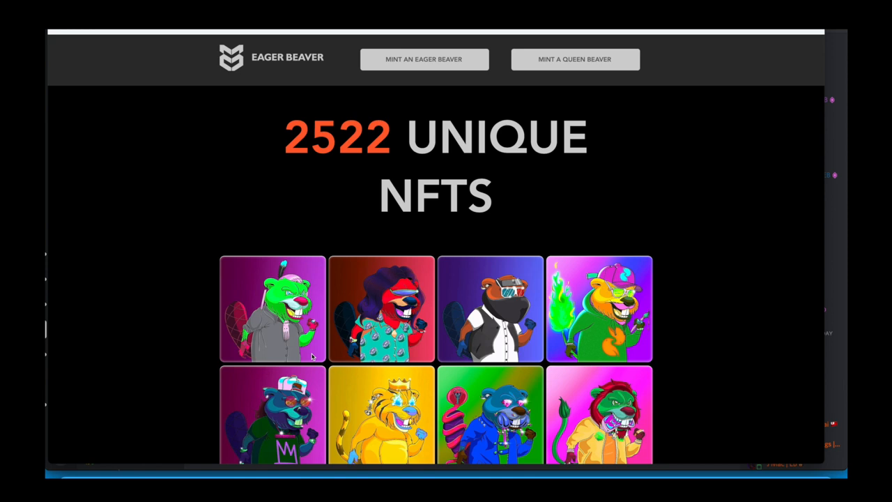
mouse_move(509, 185)
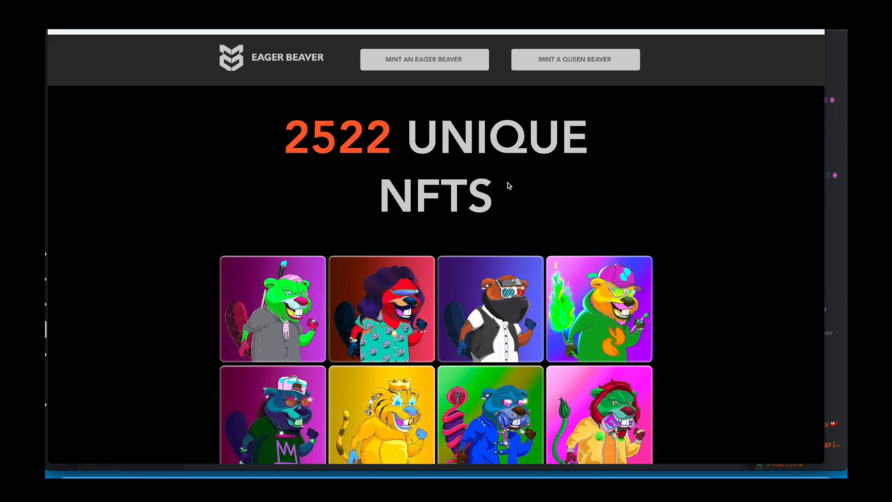
mouse_move(424, 59)
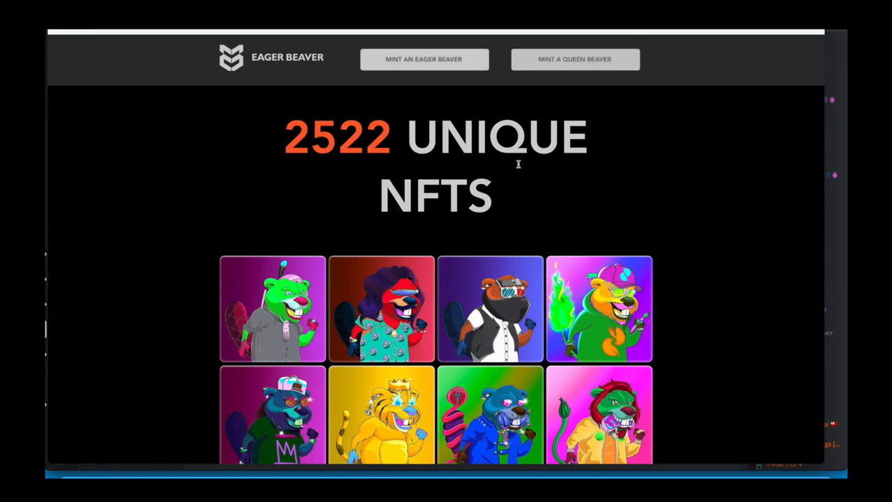
mouse_move(438, 84)
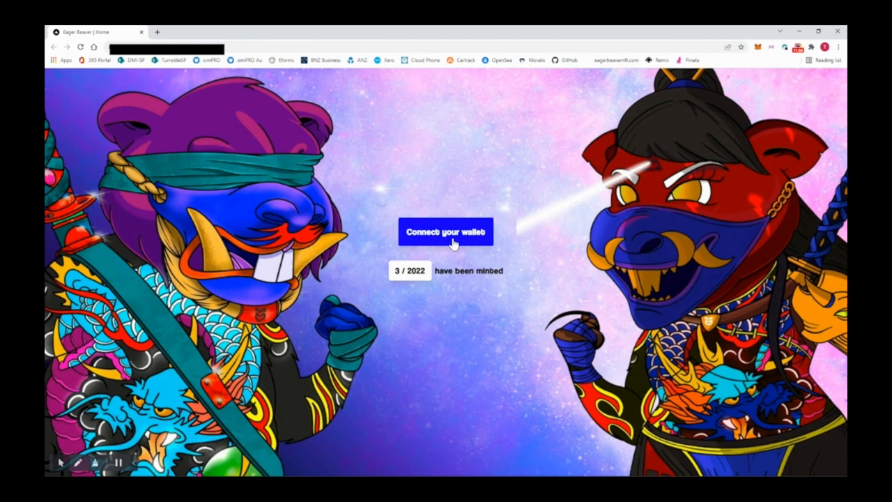
Connect the MetaMask Test Account to the mint site, showing 3 of 2022 minted.
click(445, 232)
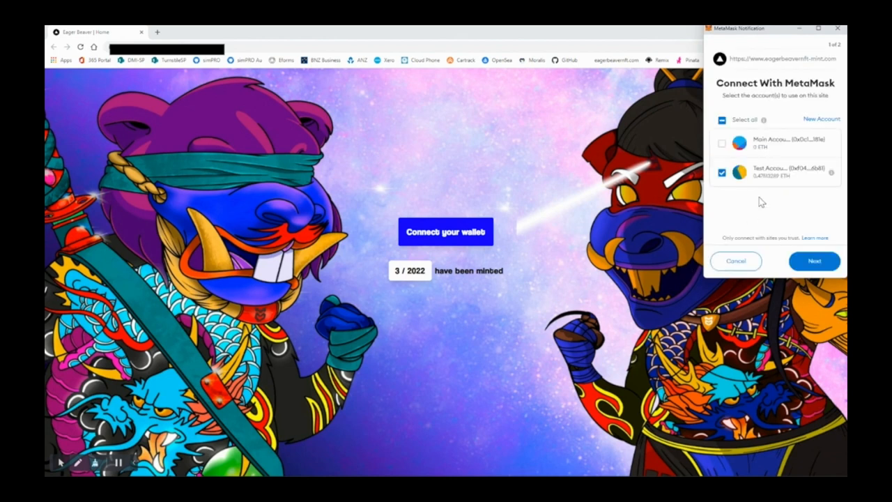
mouse_move(772, 154)
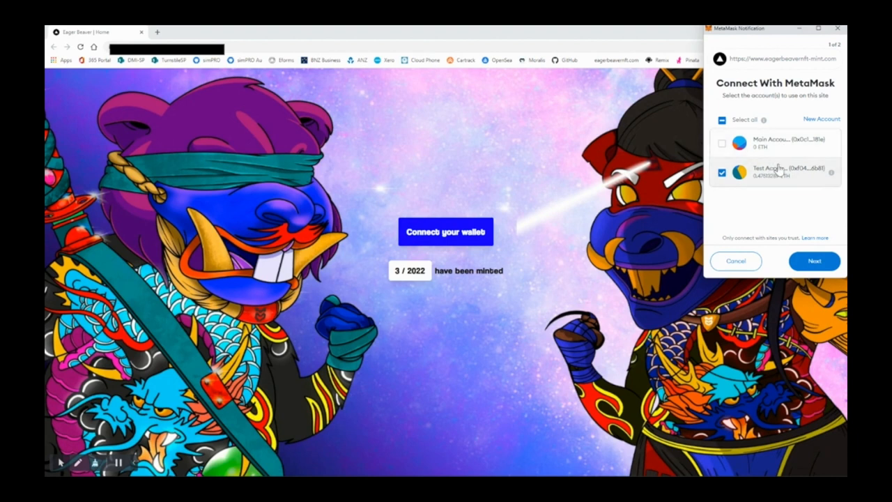
click(814, 260)
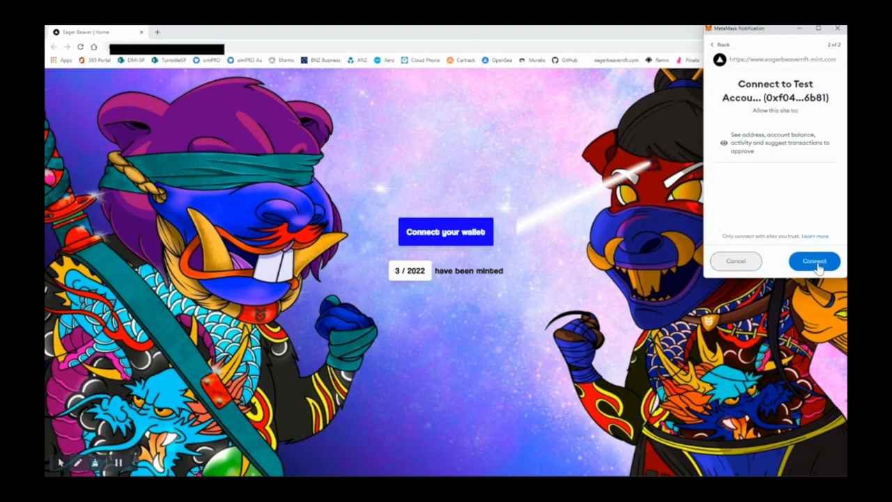
click(814, 261)
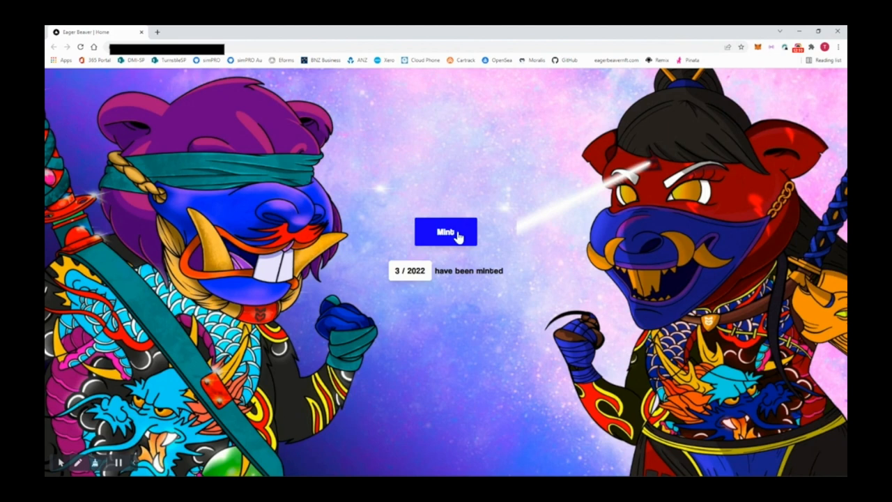
Mint one Eager Beaver for 0.001 ETH on Rinkeby, raising the count to 4 of 2022.
click(445, 232)
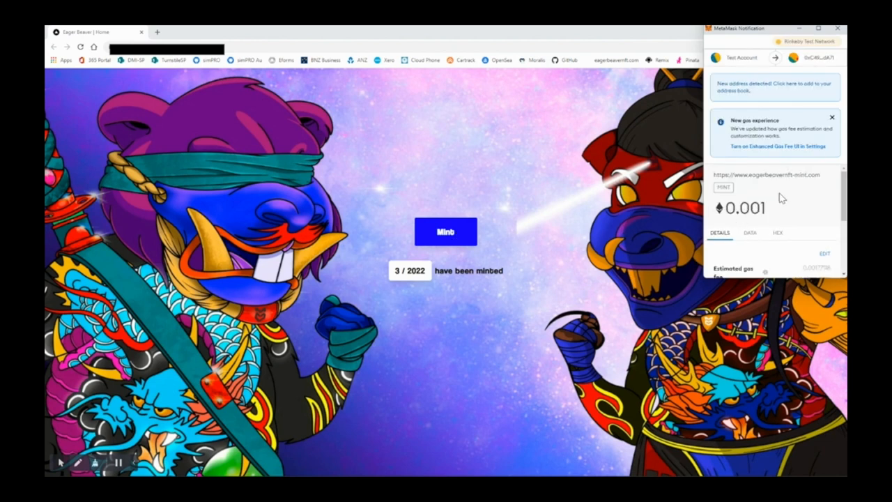
mouse_move(794, 207)
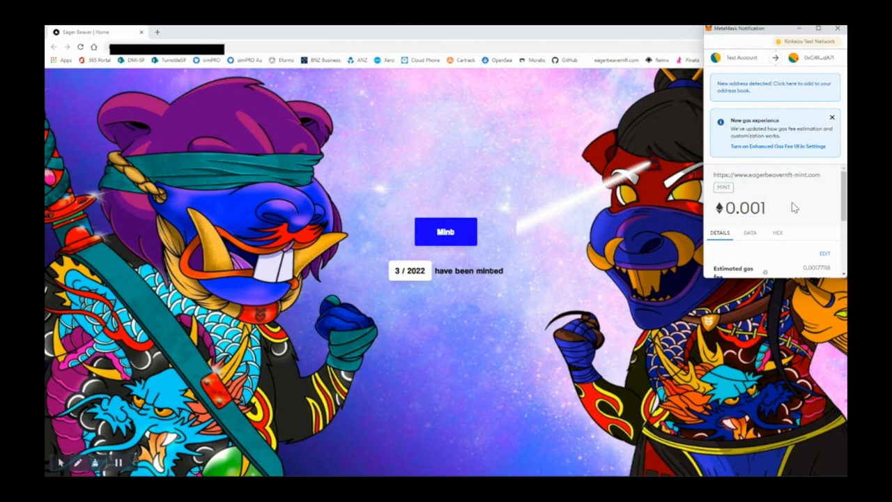
scroll(down, 3)
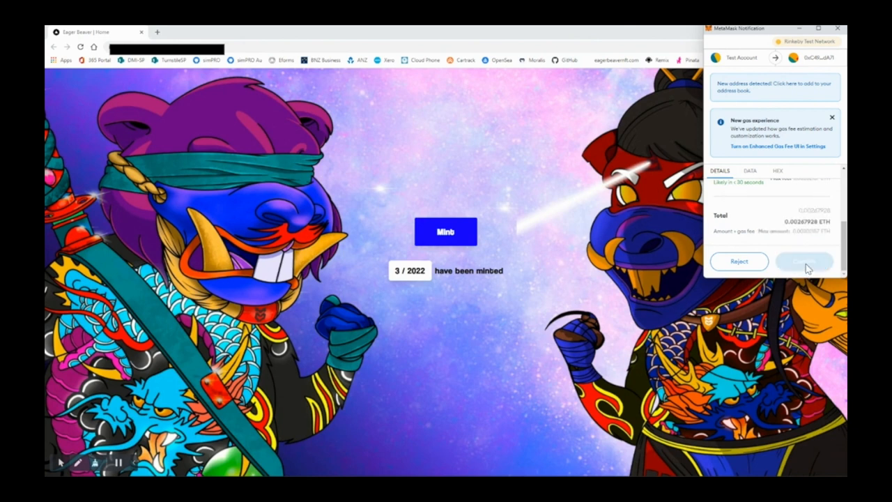
click(803, 261)
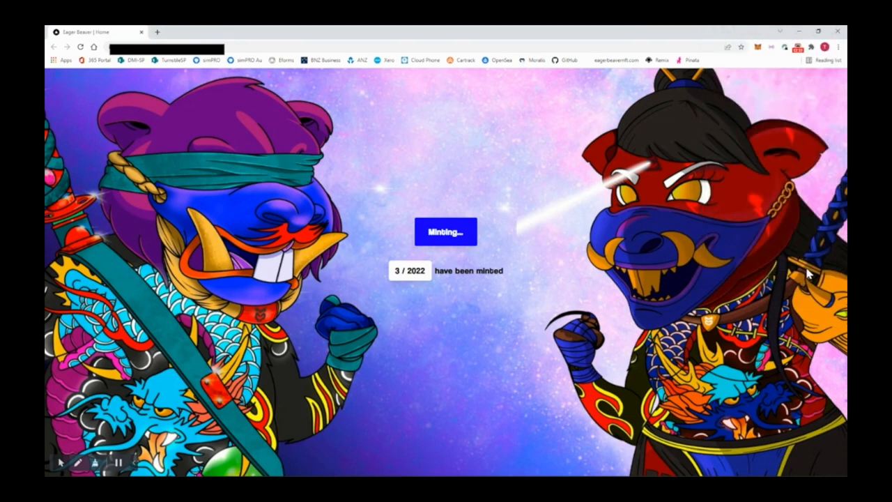
mouse_move(780, 266)
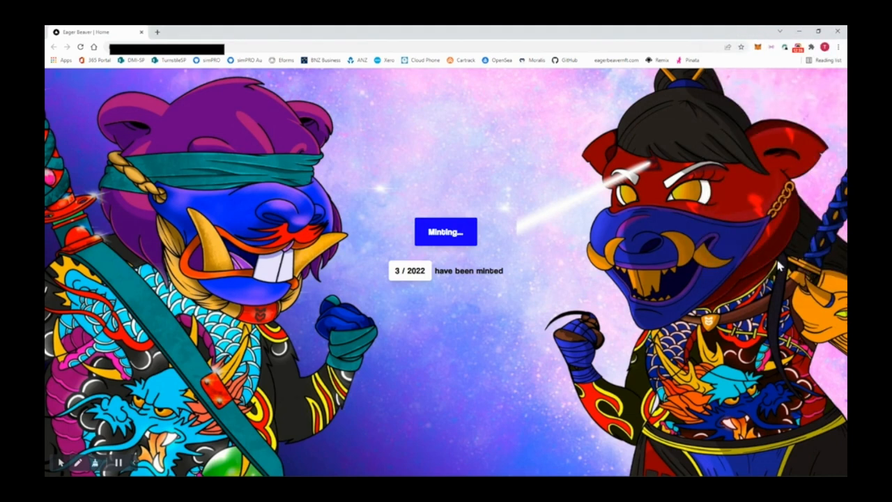
click(446, 232)
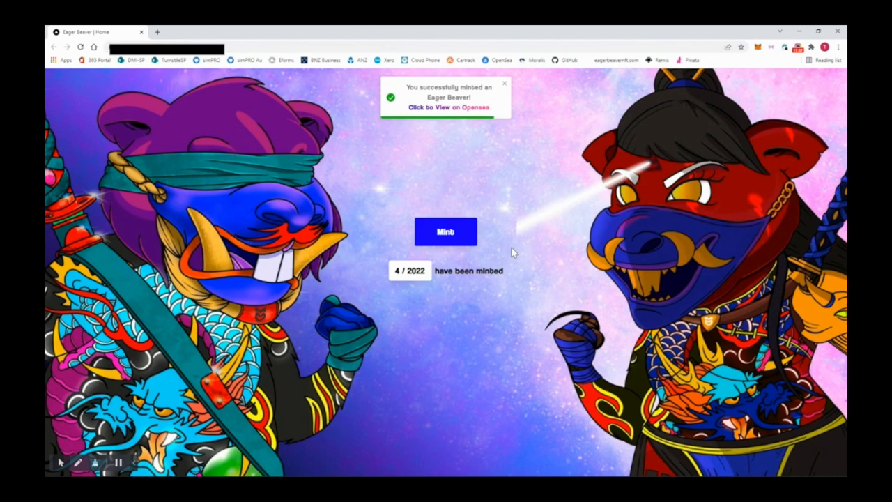
mouse_move(446, 126)
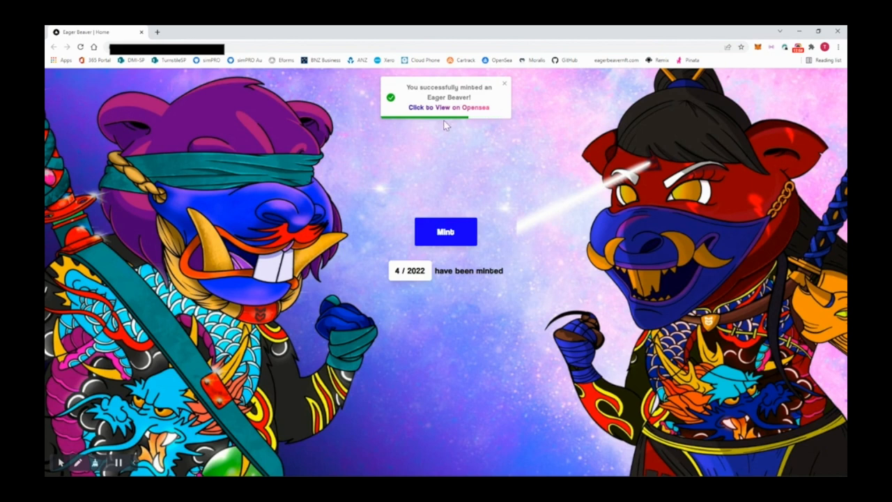
mouse_move(472, 113)
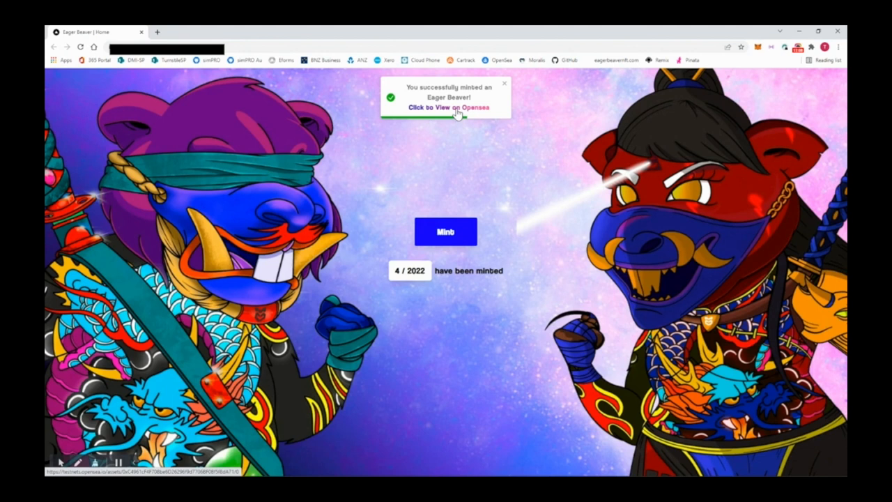
View the minted beaver's unrevealed OpenSea testnet listing from the success notification.
click(452, 108)
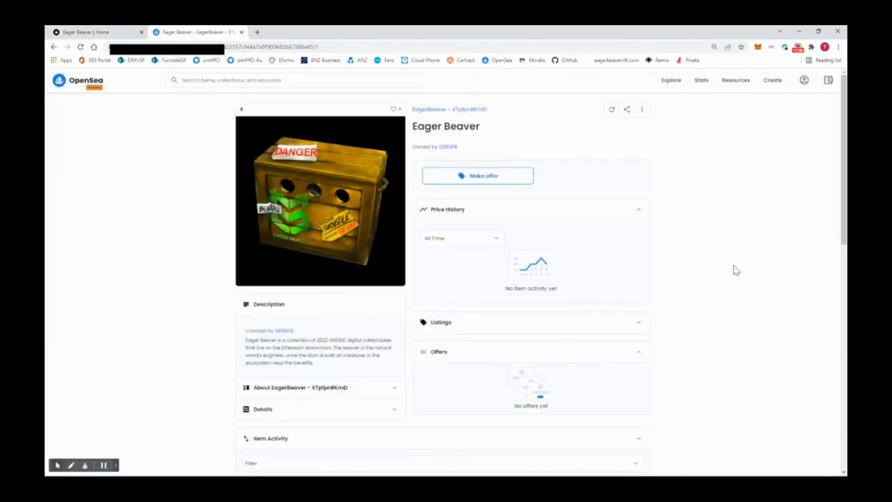
scroll(down, 3)
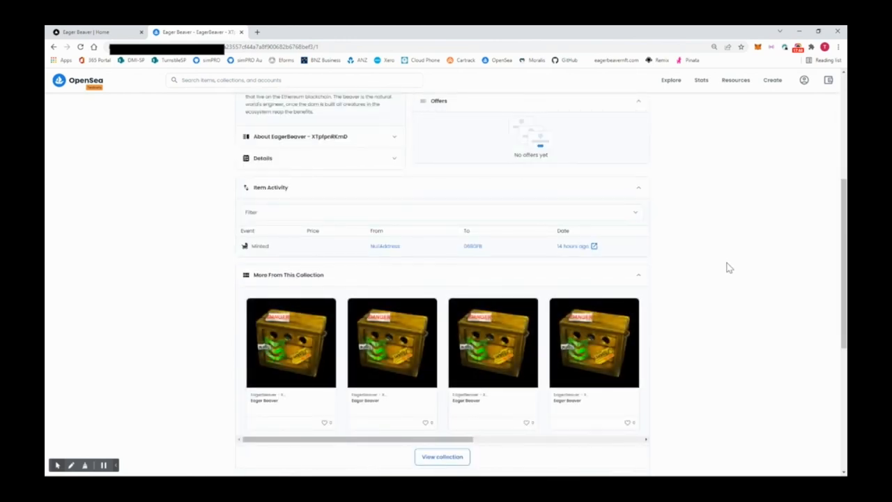
scroll(up, 3)
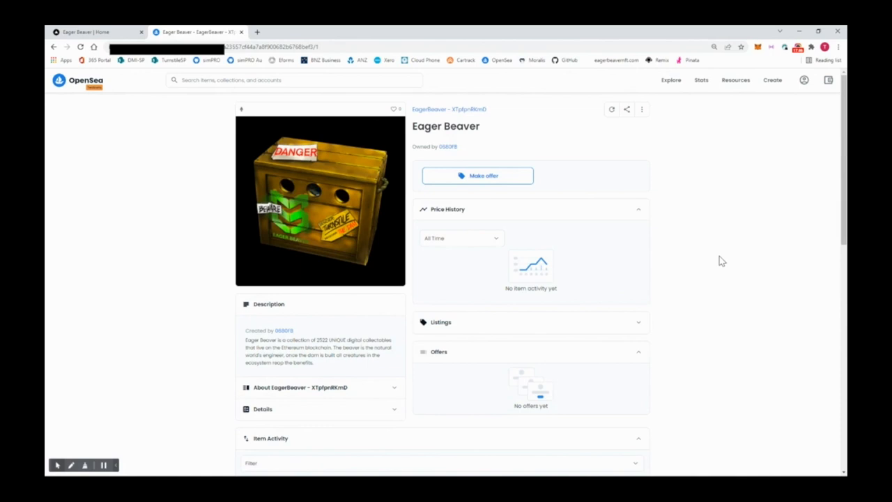